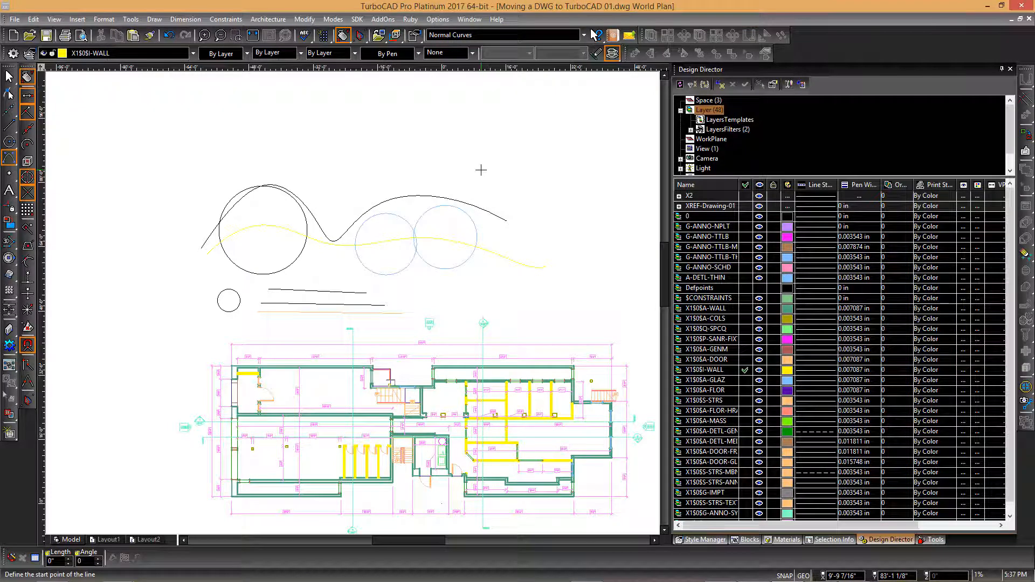
pyautogui.moveTo(520, 153)
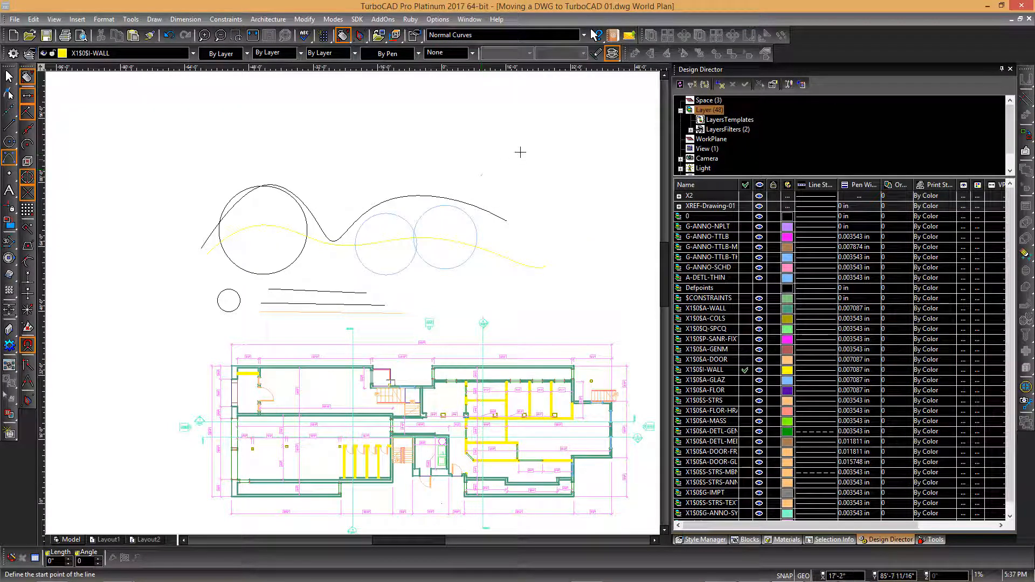
pyautogui.moveTo(482, 144)
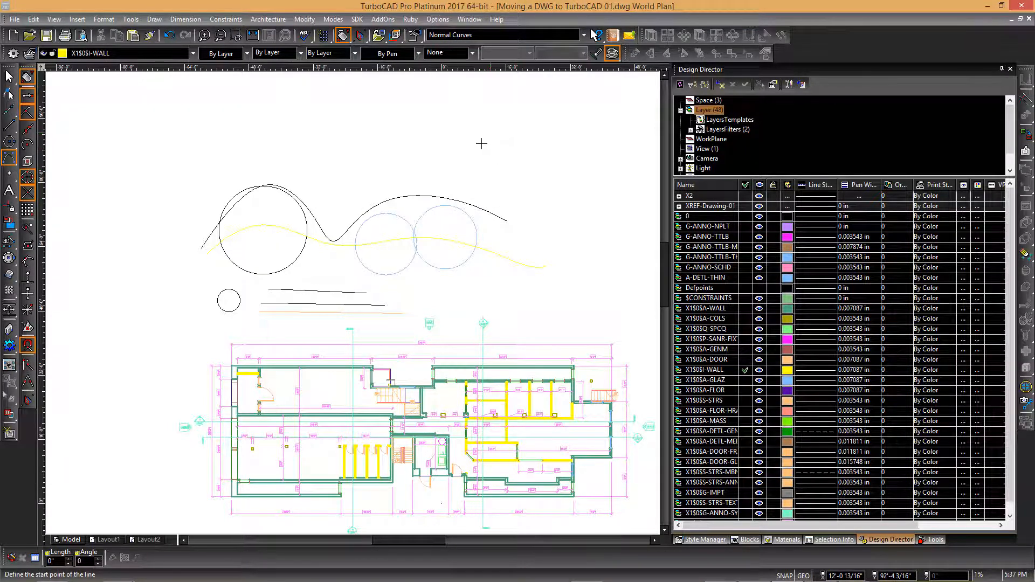
pyautogui.moveTo(499, 155)
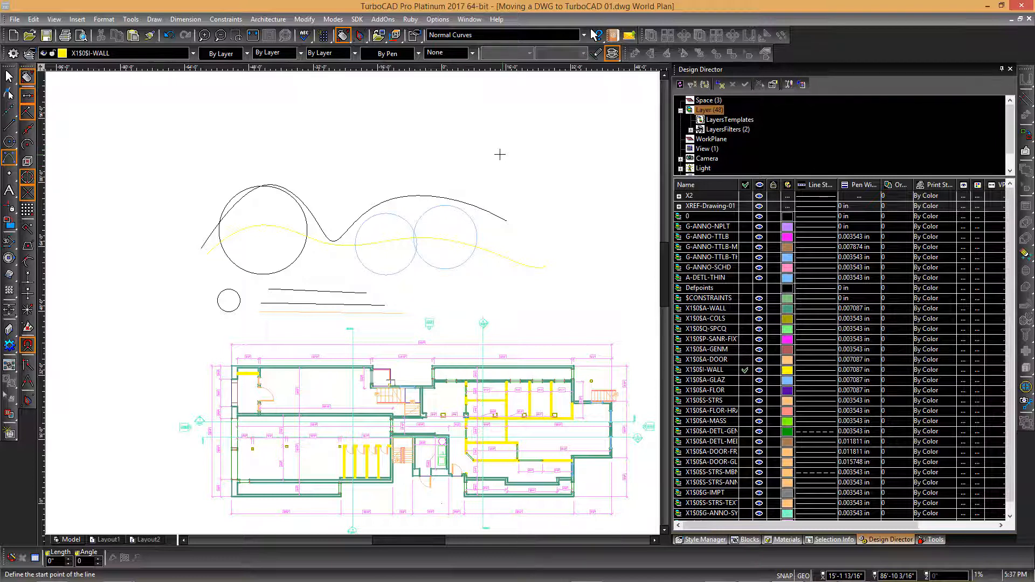
pyautogui.moveTo(449, 133)
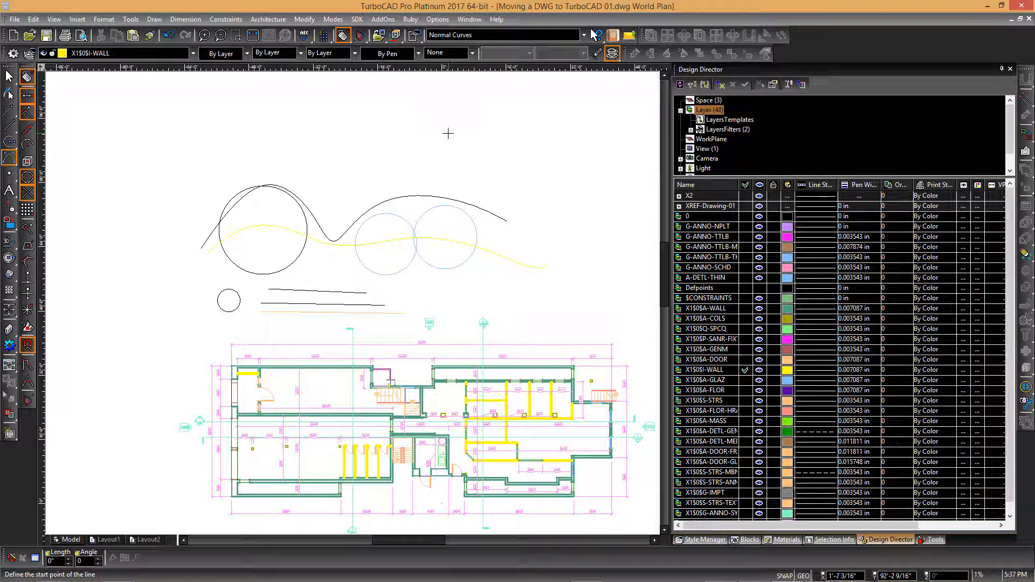
# Step: Set the model space background to black in Drawing Setup, then zoom in on the floor plan
pyautogui.rightClick(448, 133)
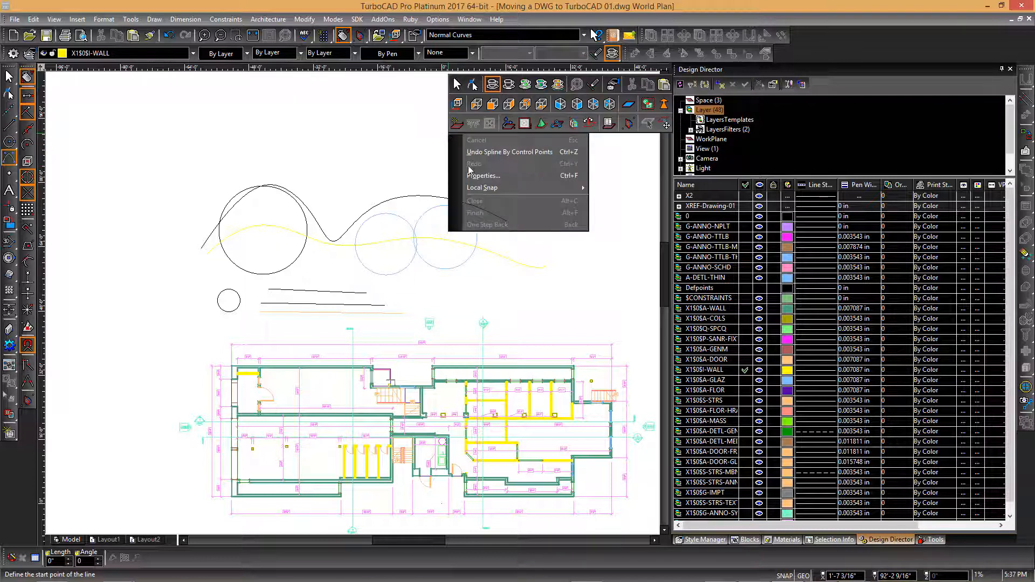
pyautogui.moveTo(484, 176)
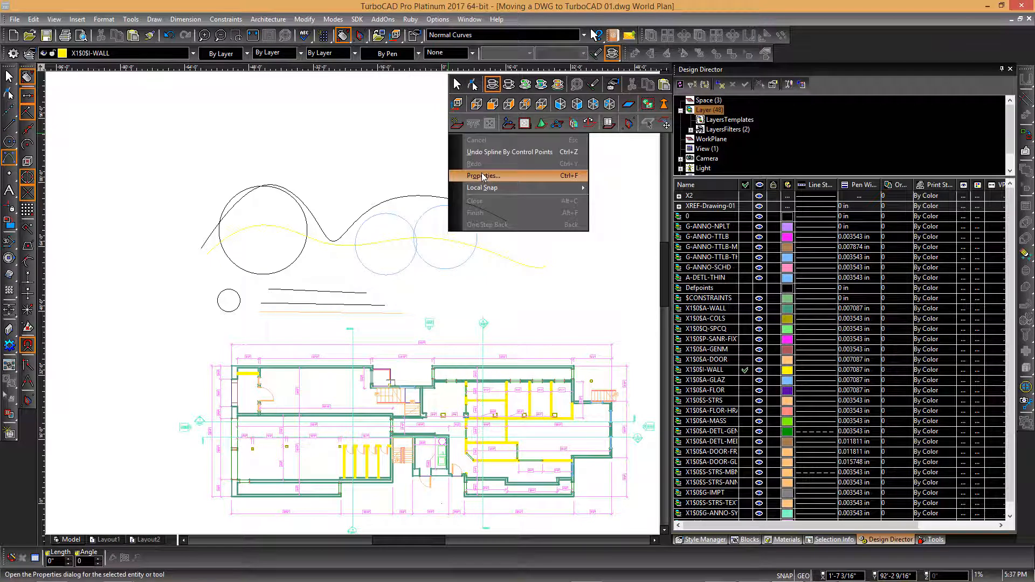
pyautogui.click(482, 176)
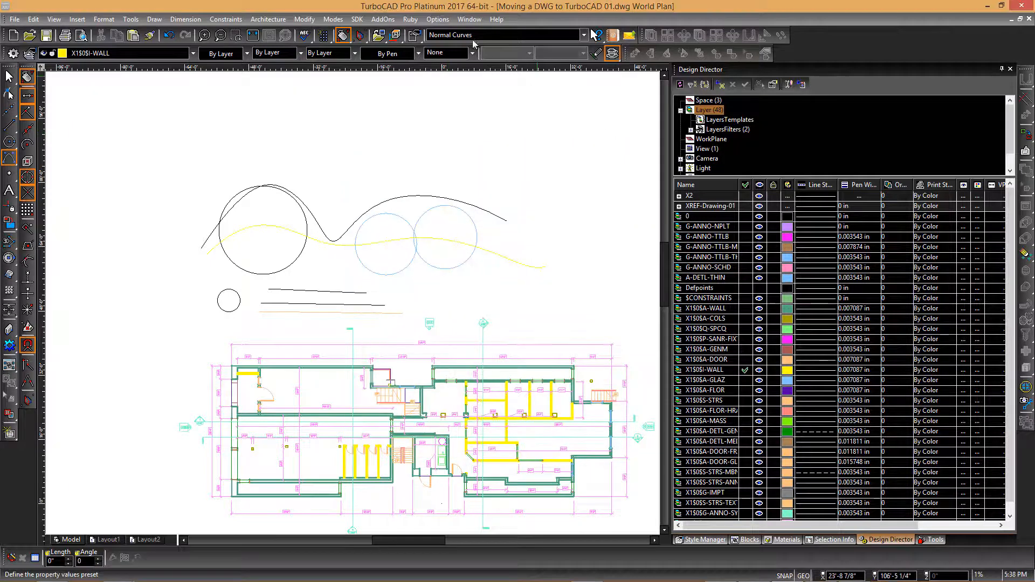
pyautogui.click(438, 19)
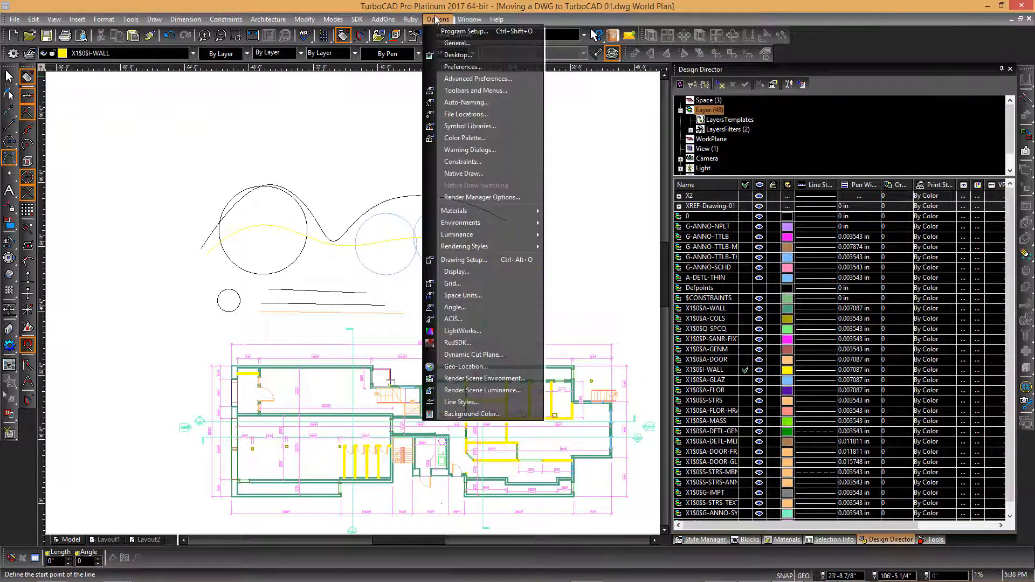
pyautogui.moveTo(472, 414)
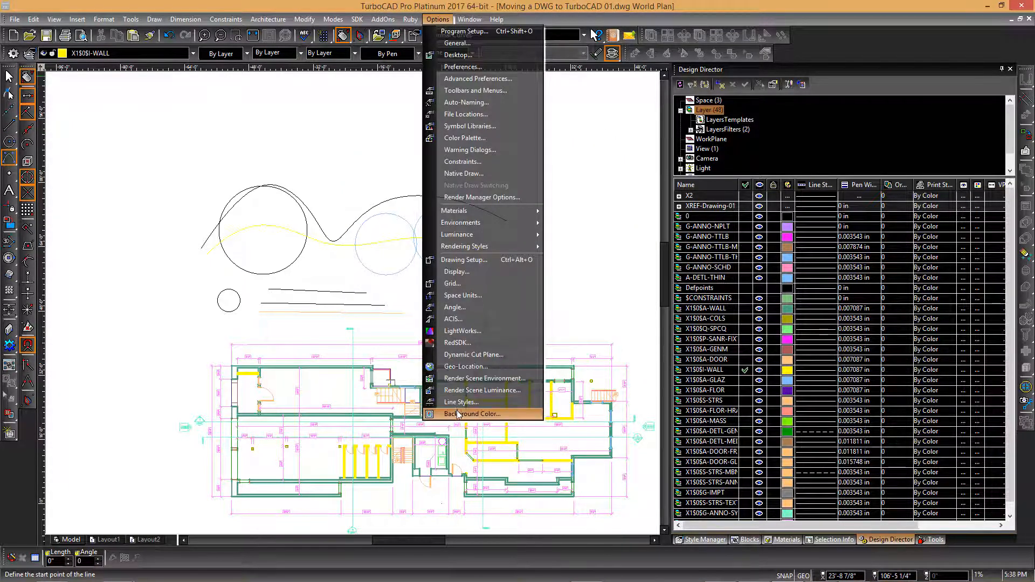
pyautogui.click(471, 414)
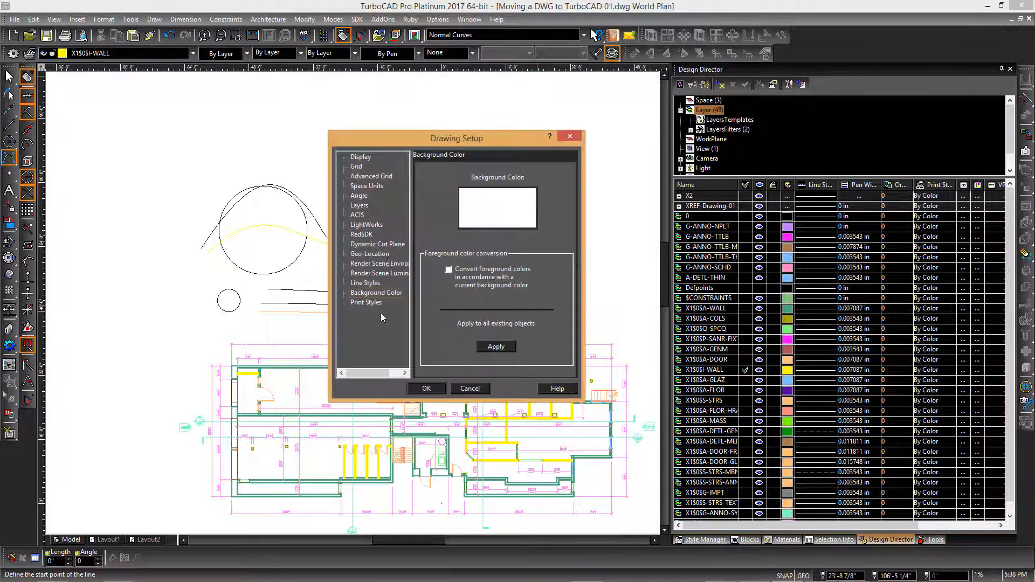
pyautogui.click(497, 207)
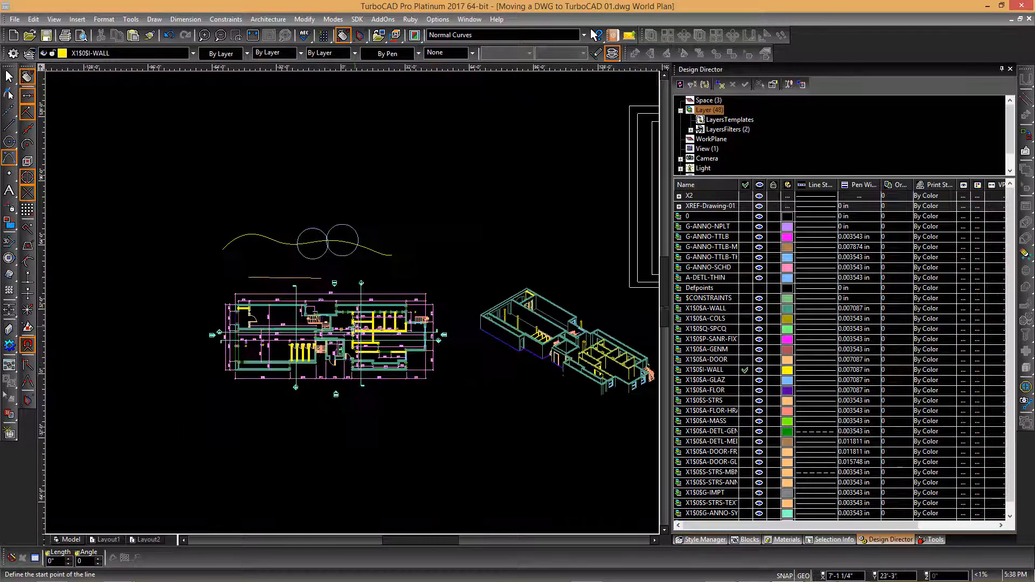
pyautogui.scroll(3)
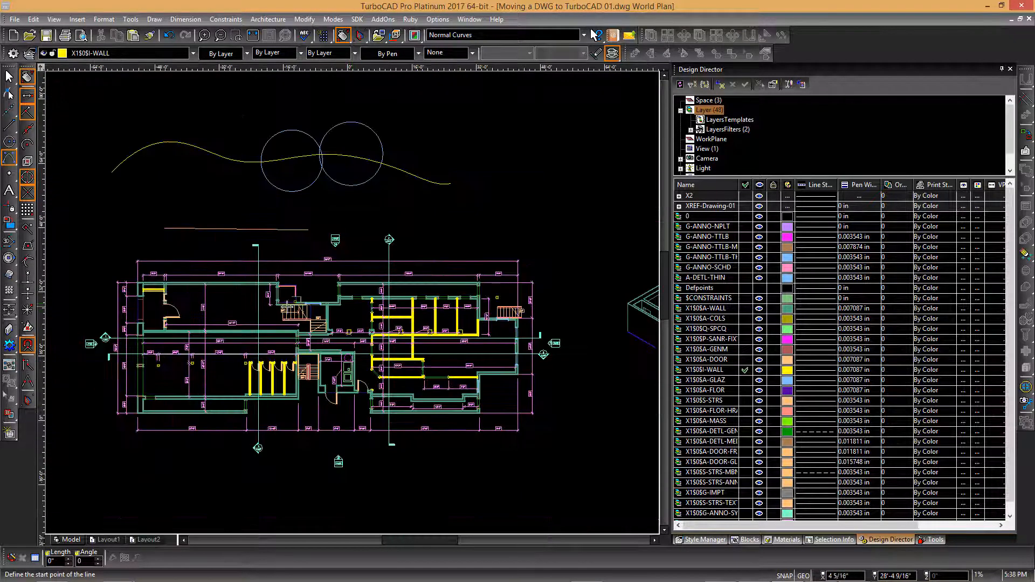
pyautogui.moveTo(340, 251)
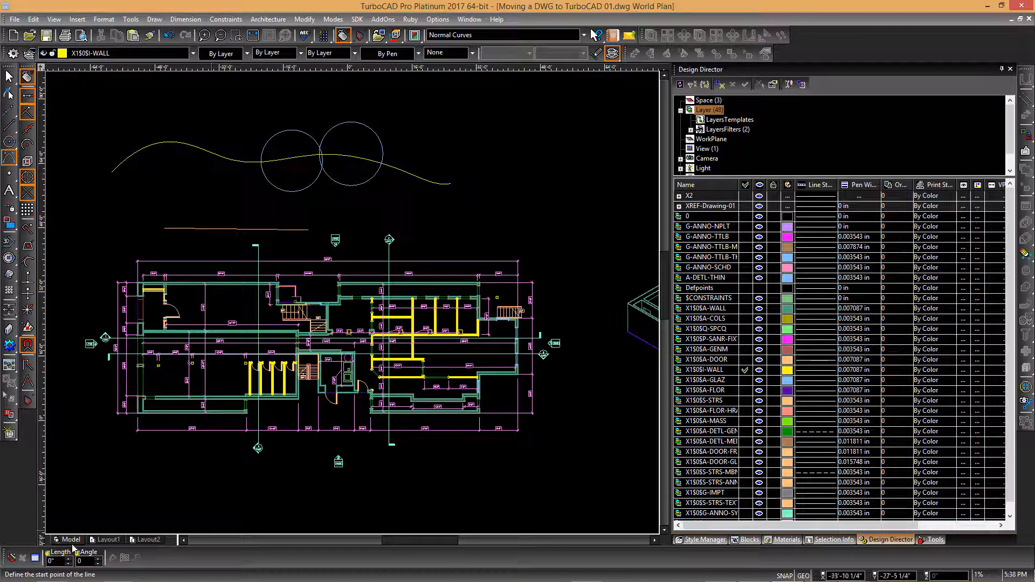
# Step: Open the Layout1 tab and zoom in on the sheet with the title block
pyautogui.click(107, 540)
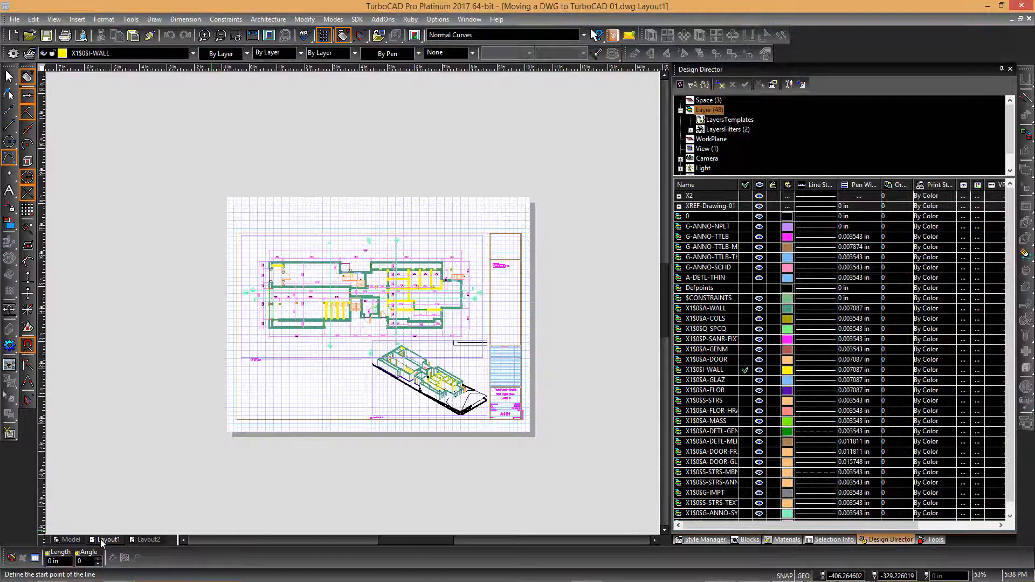
pyautogui.scroll(3)
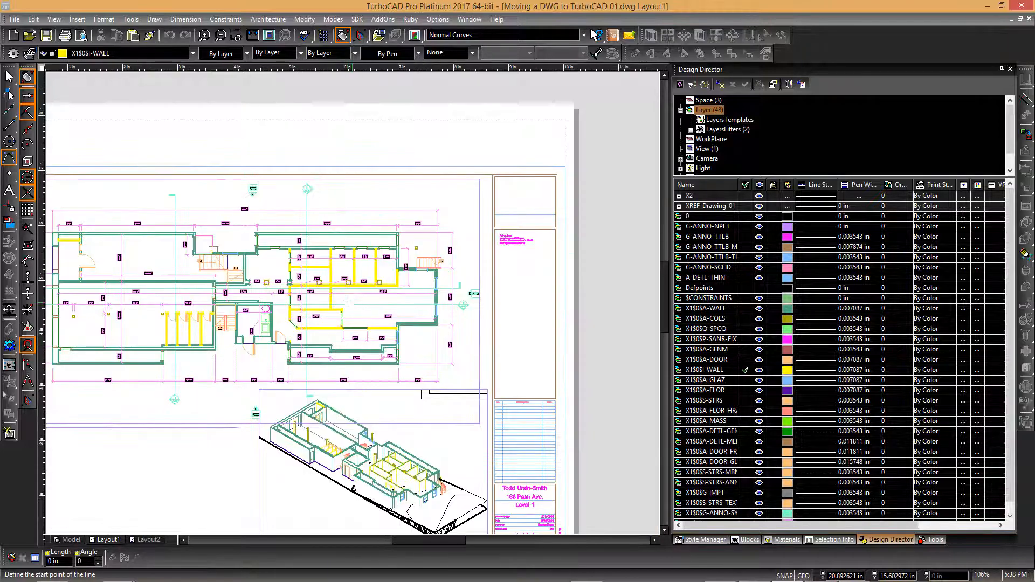
# Step: Set Layout1's background color to black with Convert foreground colors enabled, then apply
pyautogui.click(437, 18)
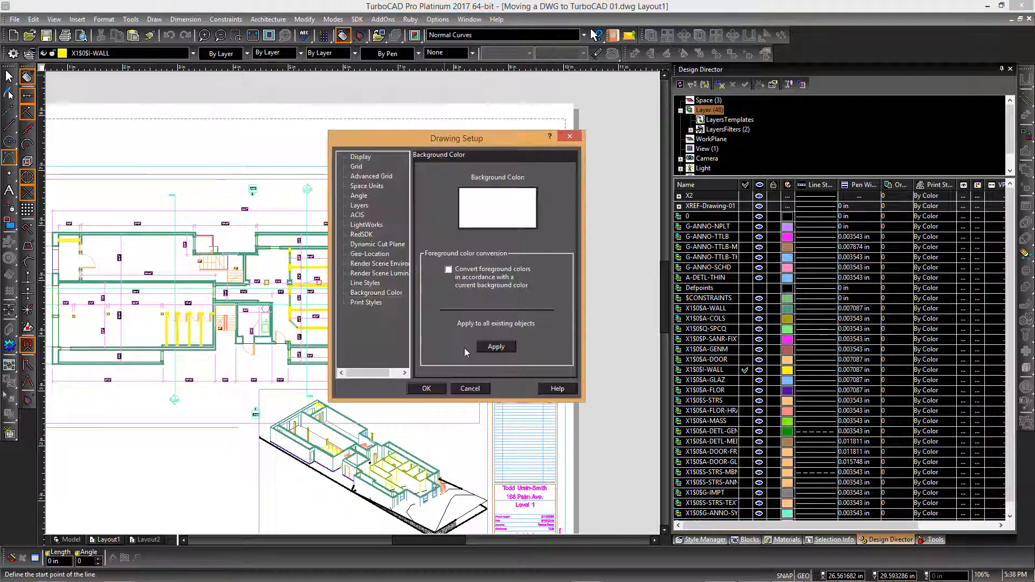
pyautogui.click(376, 292)
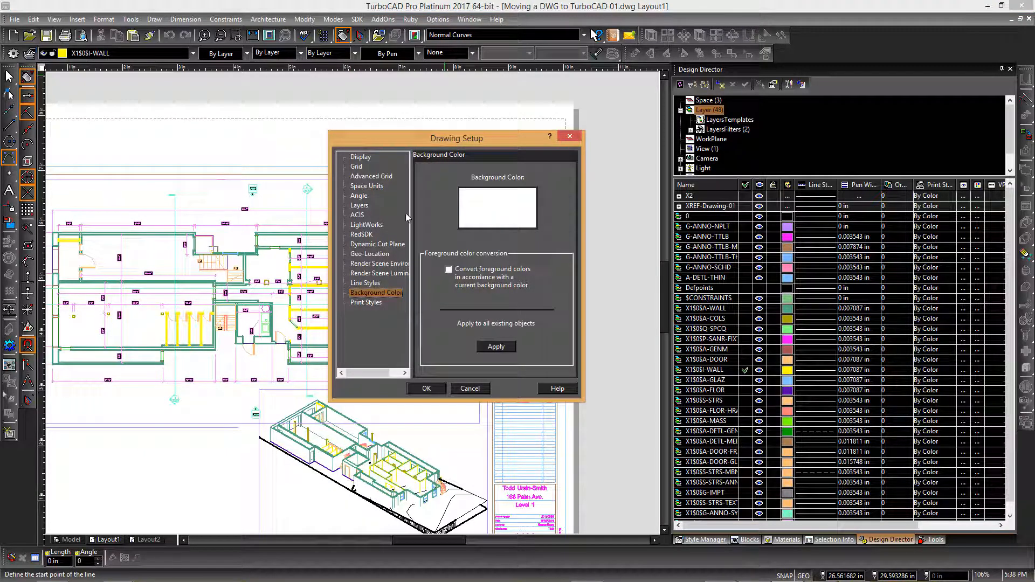
pyautogui.click(496, 208)
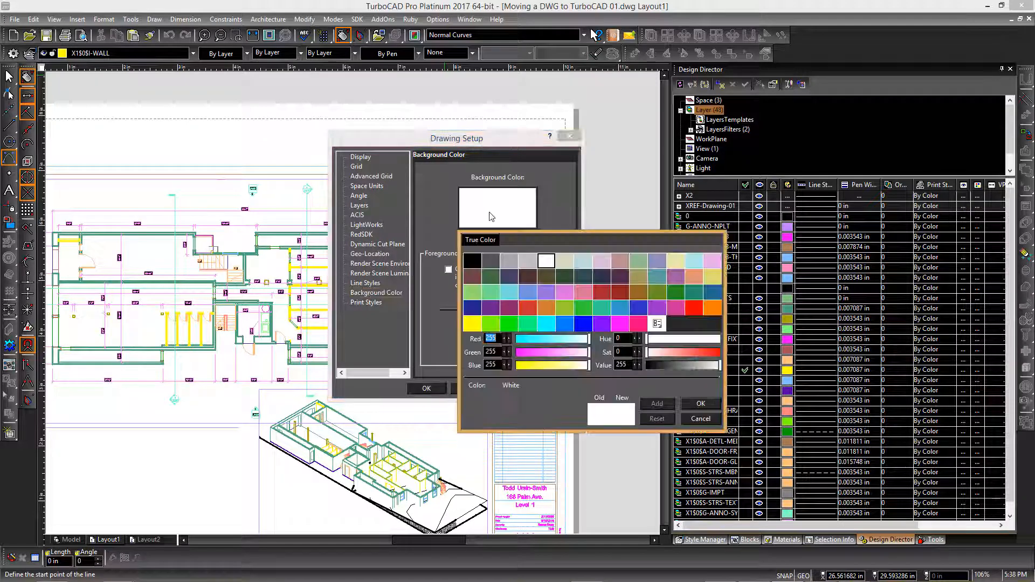
pyautogui.click(700, 403)
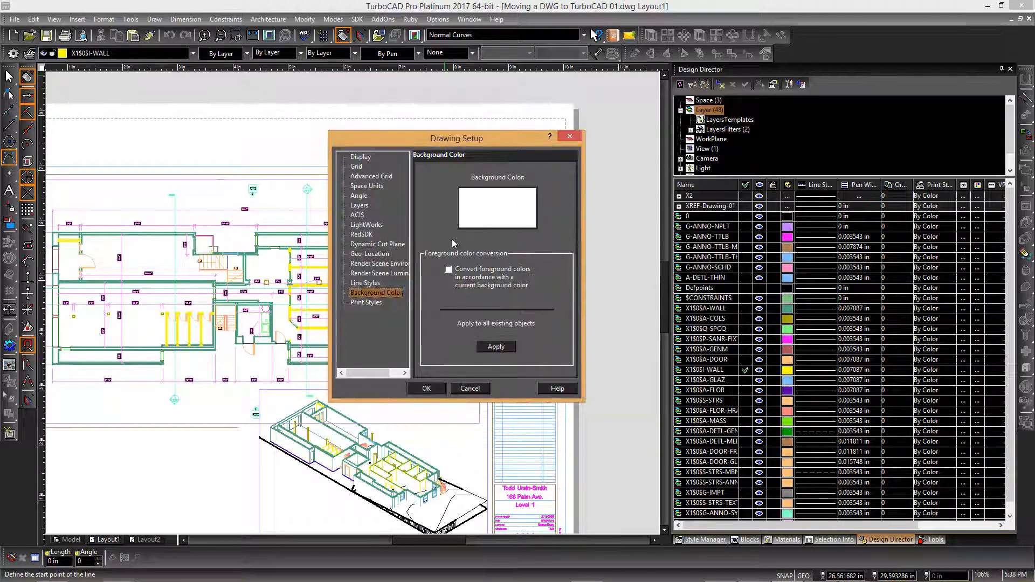
pyautogui.moveTo(502, 277)
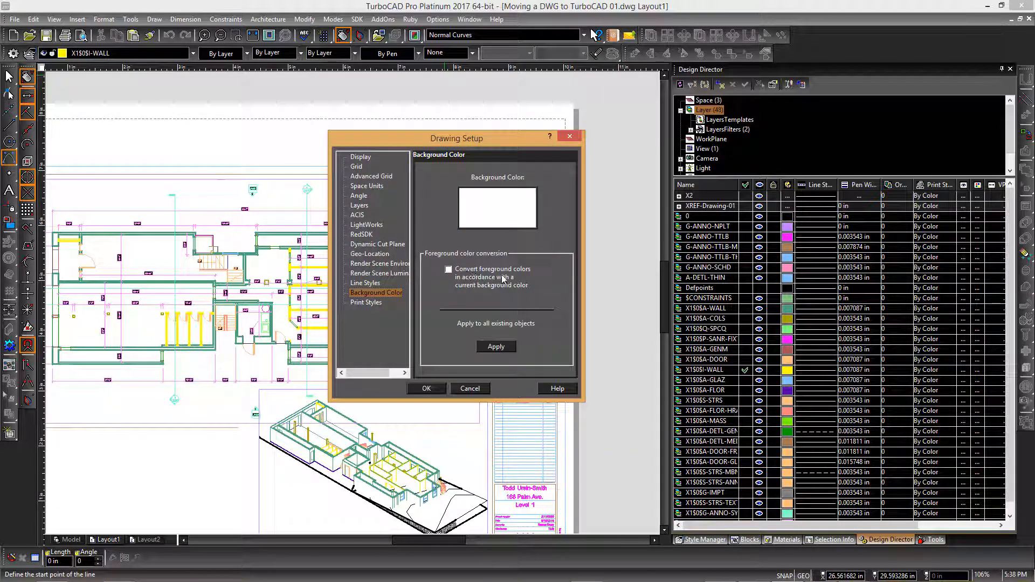
pyautogui.moveTo(503, 292)
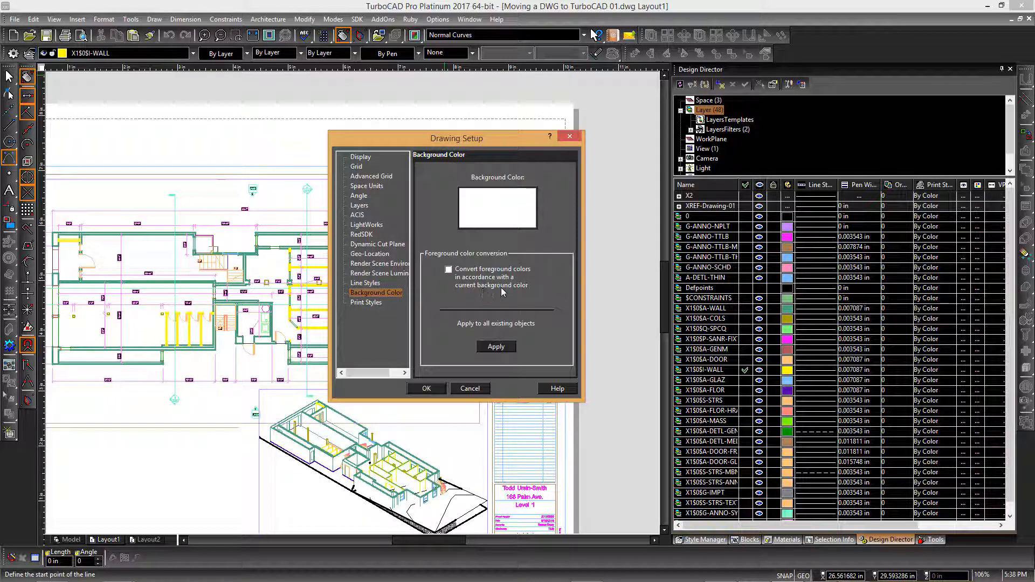
pyautogui.click(448, 269)
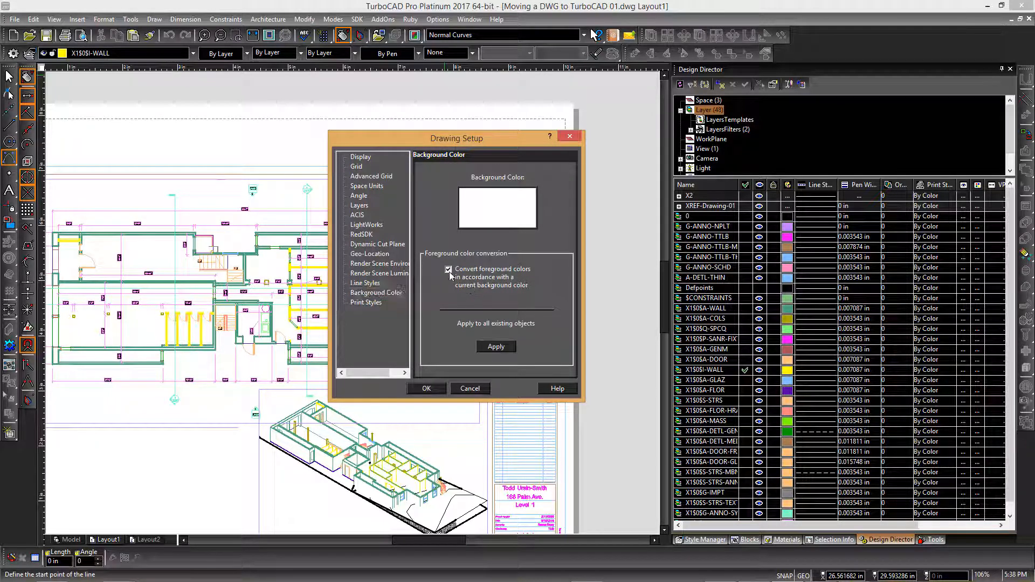
pyautogui.click(496, 208)
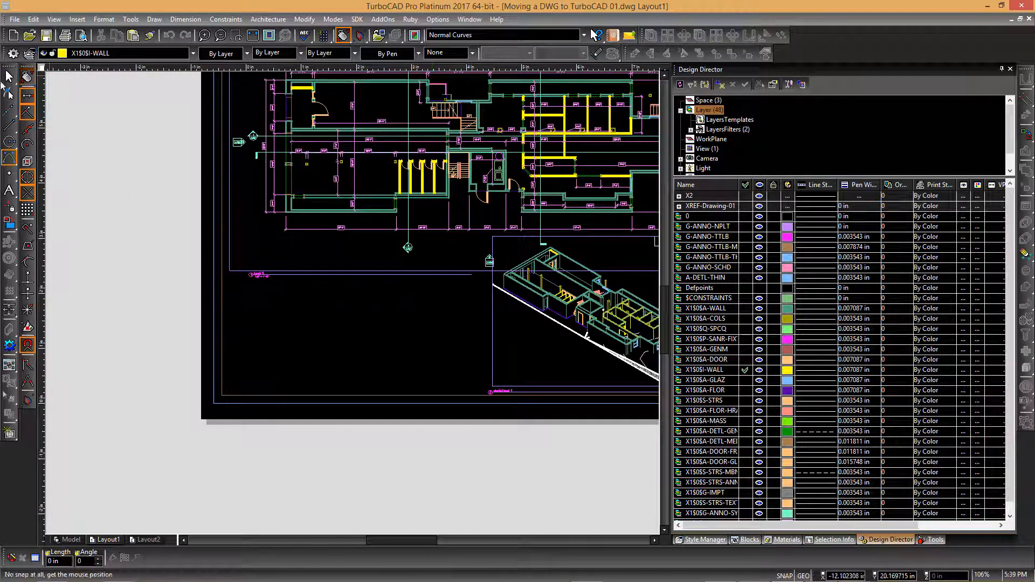
pyautogui.click(745, 359)
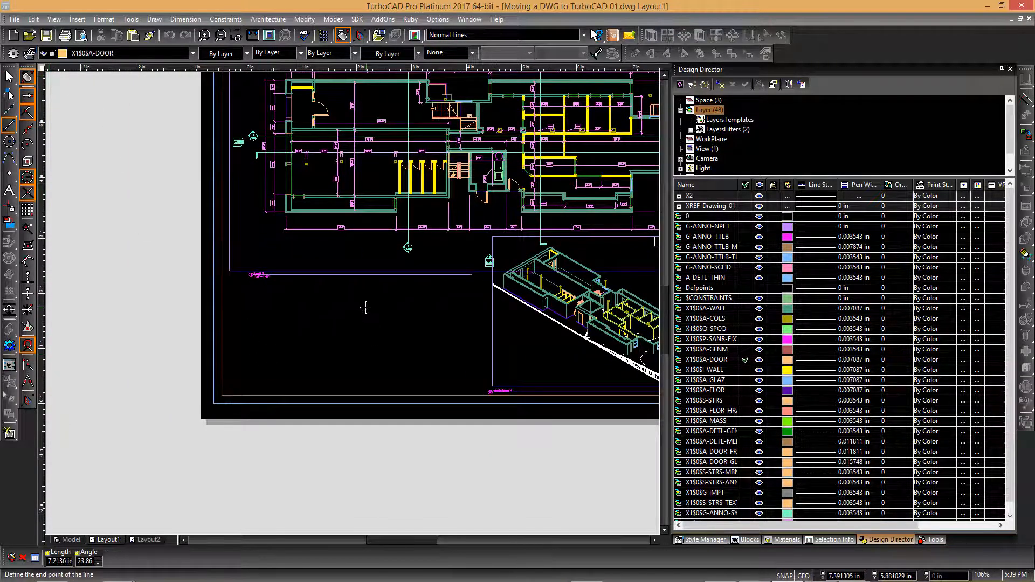